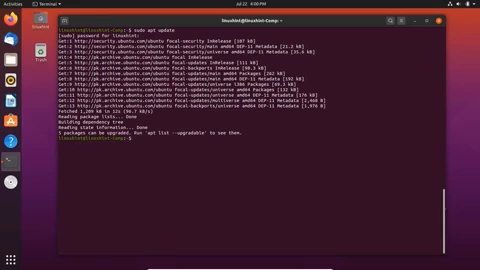
Step: Clear the earlier apt update output, leaving an empty terminal prompt
text(sudo apt install)
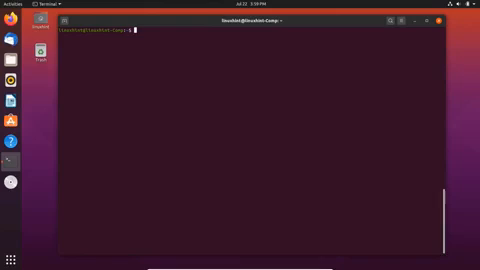
Step: Run apt update and apt install vim, confirming Vim is already the newest version
text(sudo apt update)
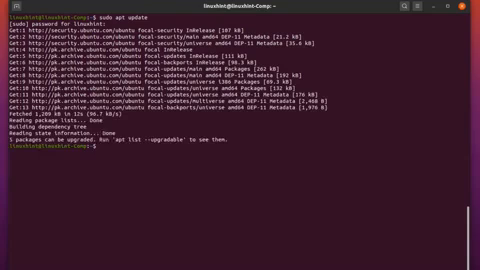
text(sudo apt install vim -y)
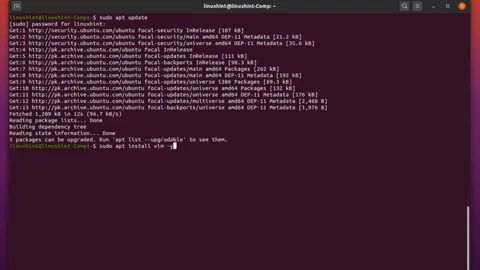
key(Return)
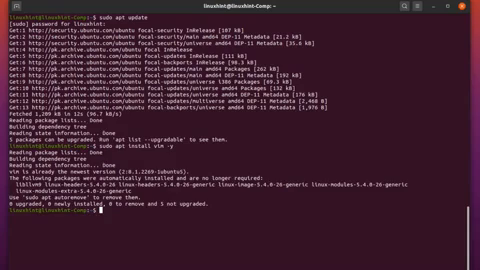
text(vim)
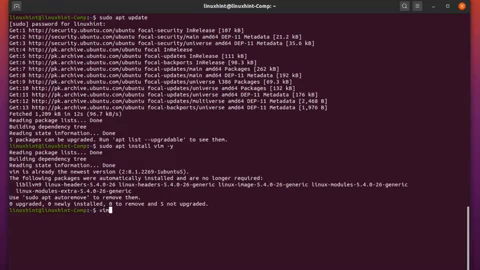
Step: Launch Vim to its version 8.1.2269 welcome screen on an empty buffer
key(Return)
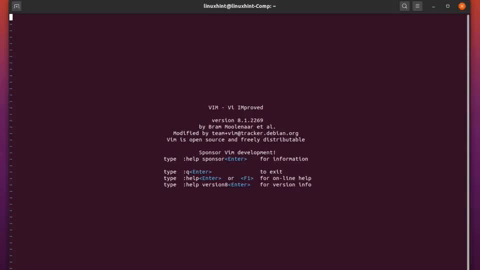
Step: Split Vim vertically, then split the right side into two stacked windows
key(ctrl+w)
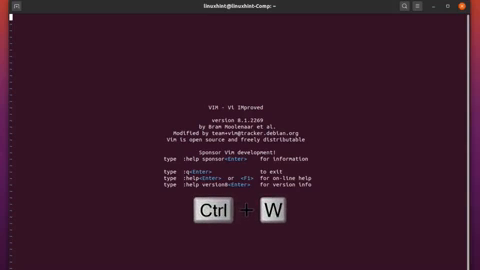
key(ctrl+w v)
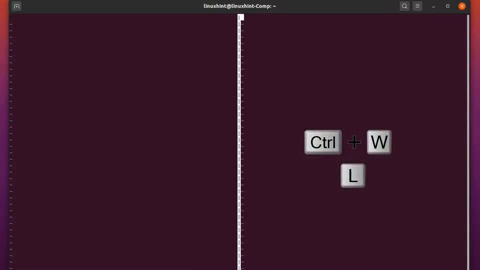
key(ctrl+w)
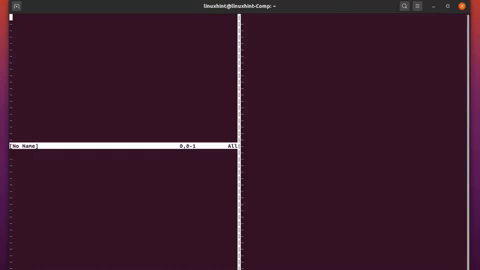
key(ctrl+w j)
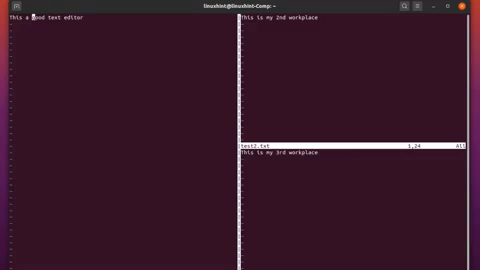
Step: Yank 'good text editor' in the left window and switch to the test2 window
key(v)
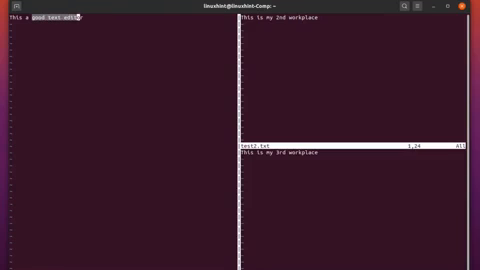
key(y)
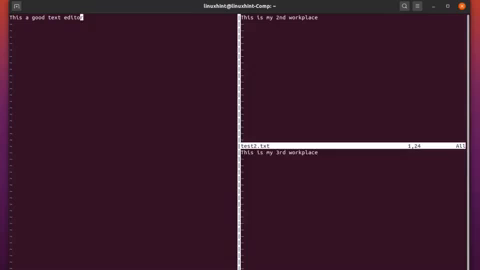
key(ctrl+w)
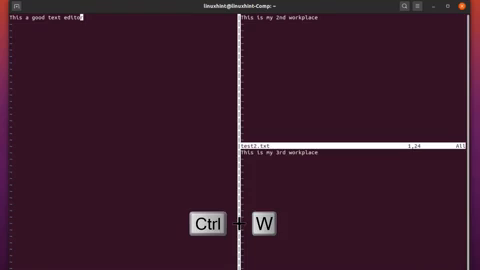
key(ctrl+w)
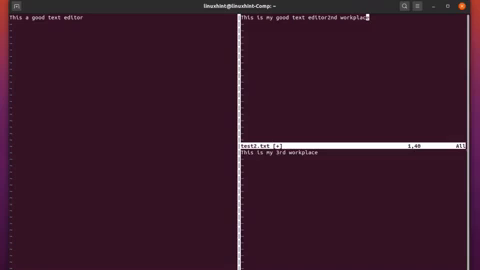
Step: Make the current pane wider, then narrow it twice
key(ctrl+w)
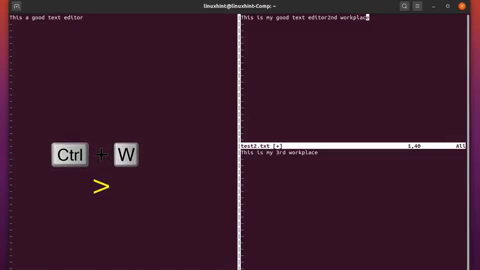
key(ctrl+w)
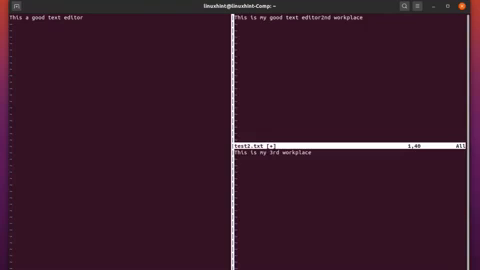
key(ctrl+w)
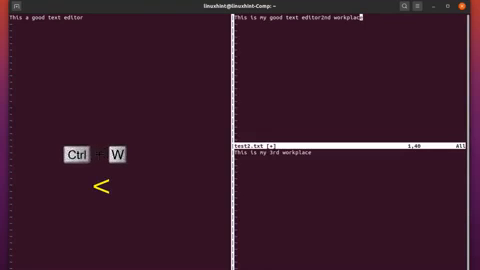
key(ctrl+w)
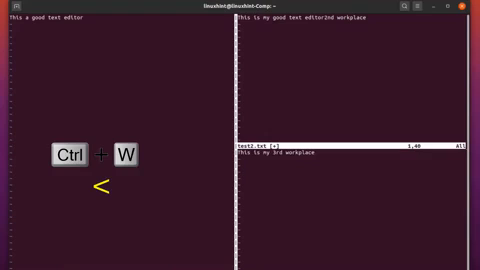
key(ctrl+w)
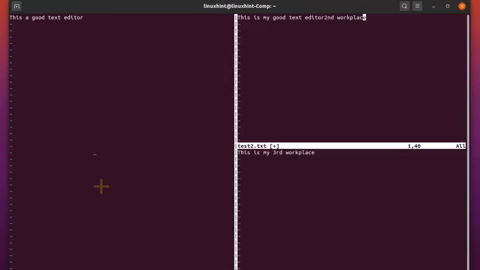
Step: Make the pane taller, then shorter, then equalize all pane sizes
key(ctrl+w)
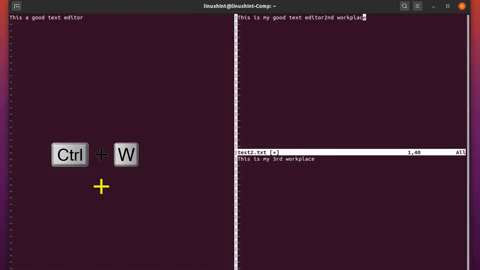
key(ctrl+w)
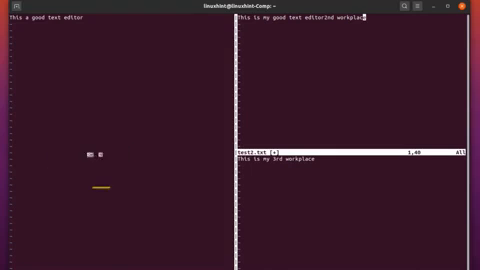
key(ctrl+w)
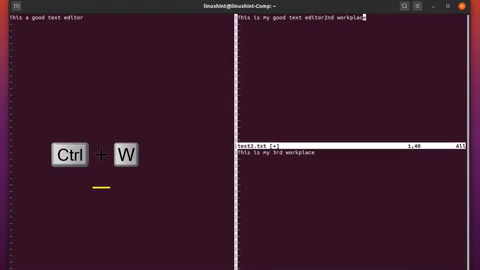
key(ctrl+w)
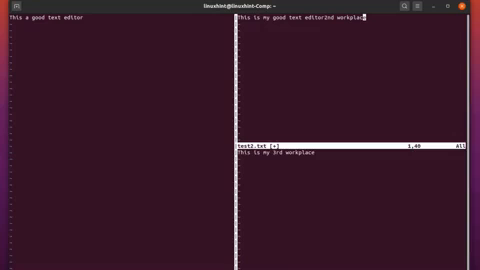
key(ctrl+w)
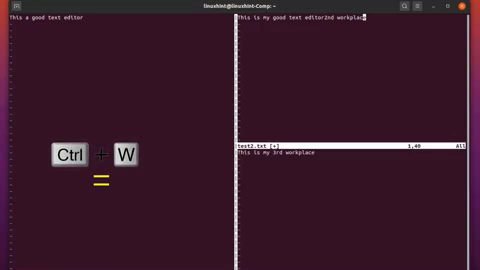
key(ctrl+w)
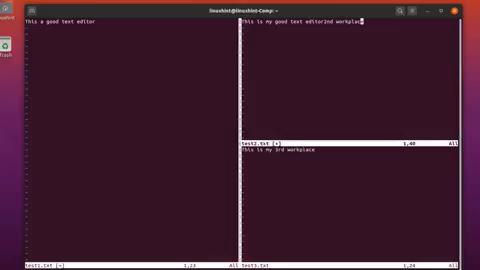